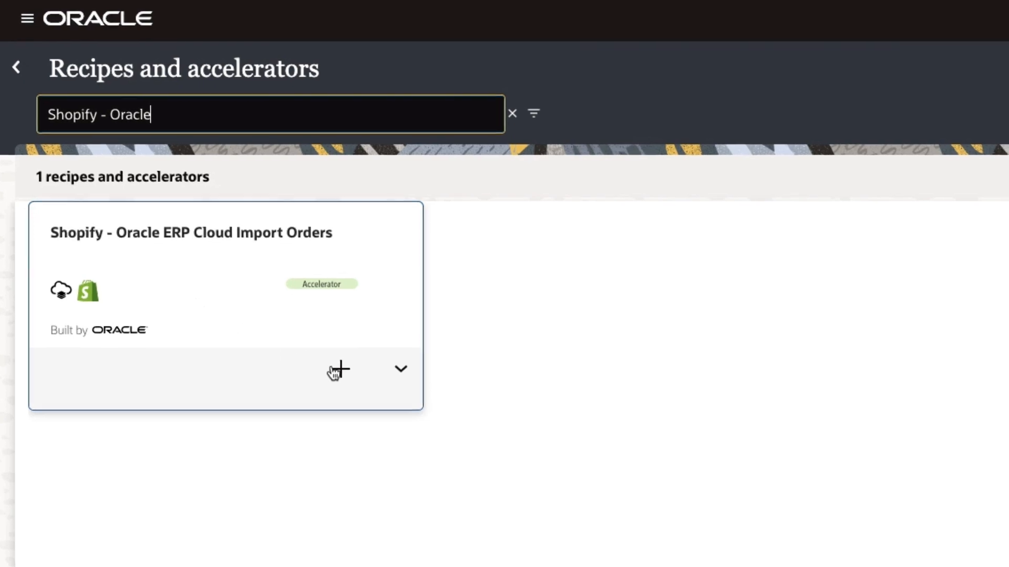
# Install version 01.00.0000 of the Shopify - Oracle ERP Cloud Import Orders accelerator from its card.
pyautogui.click(337, 369)
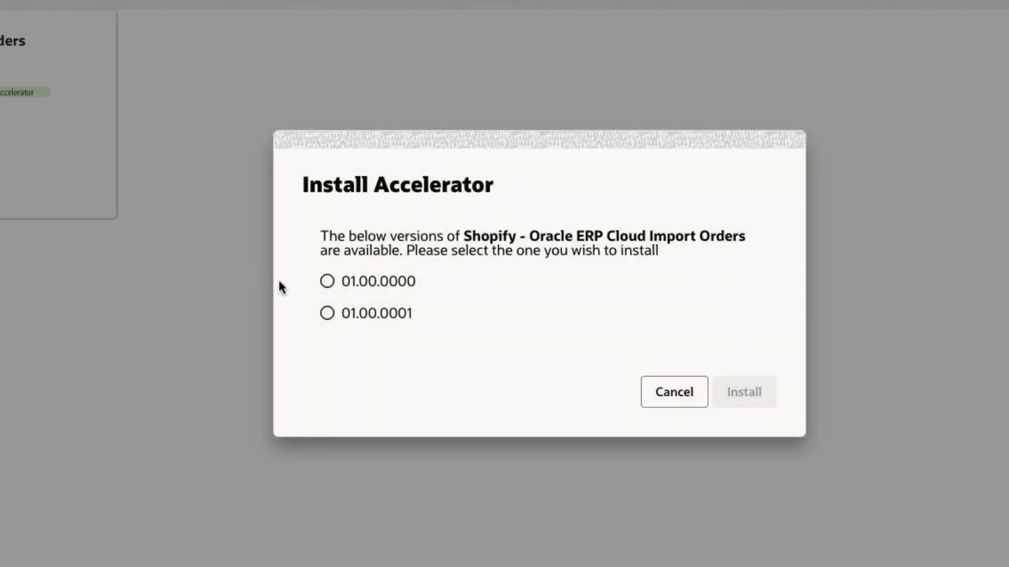
pyautogui.click(327, 282)
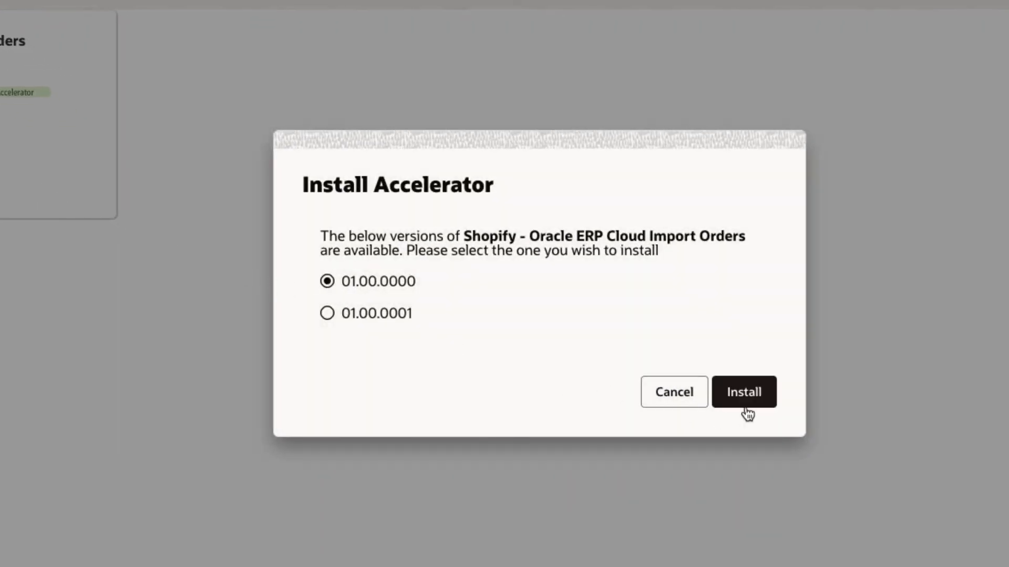
pyautogui.click(743, 392)
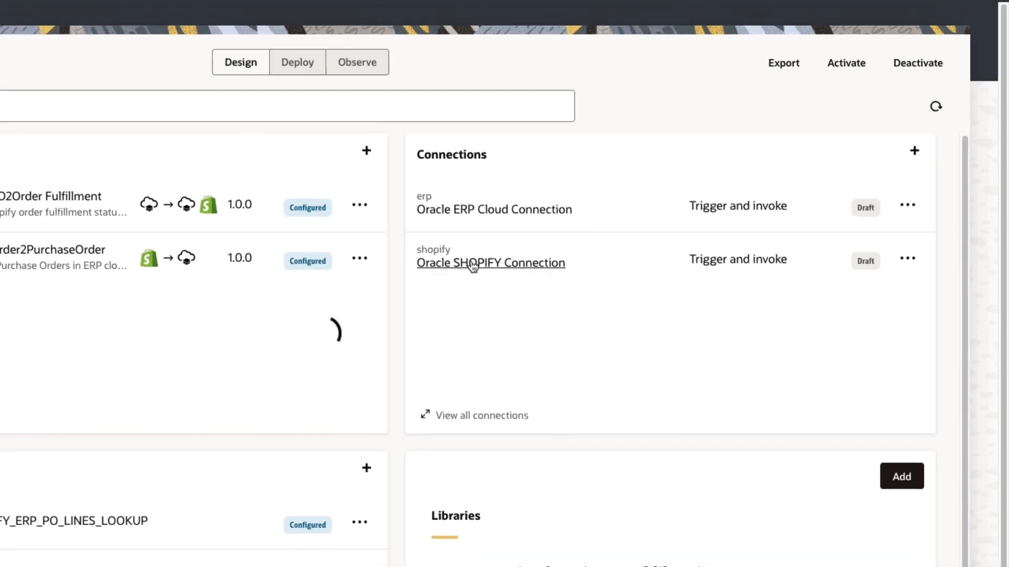
# Review the Oracle SHOPIFY Connection's security policies, keeping Shopify Security Policy selected.
pyautogui.click(491, 263)
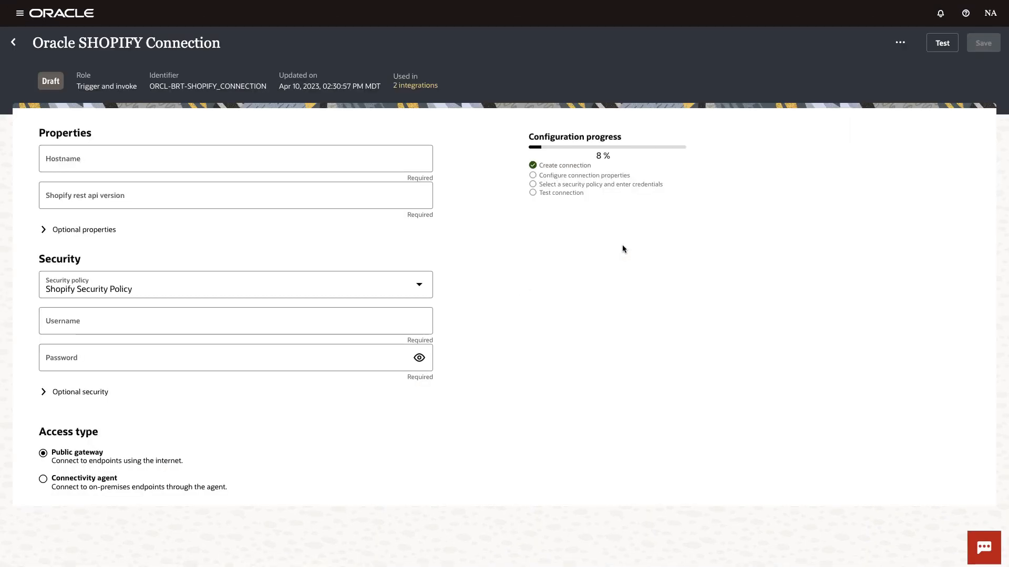
pyautogui.moveTo(495, 290)
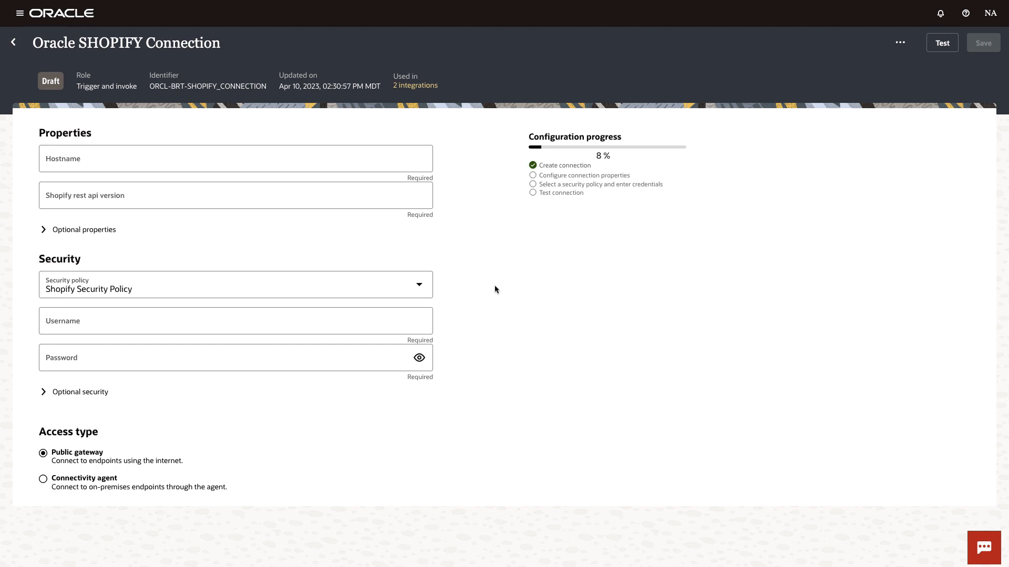
pyautogui.click(419, 285)
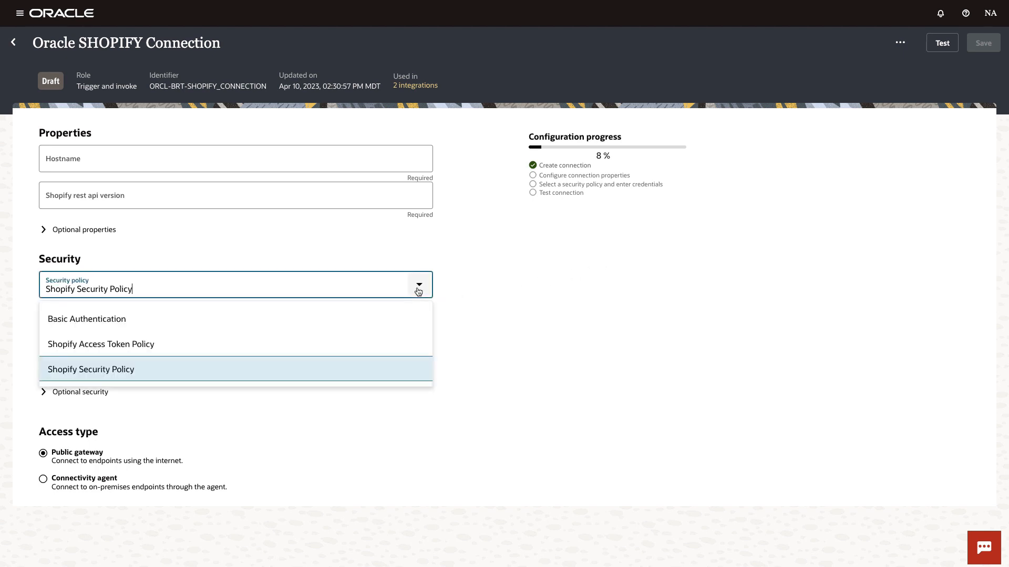
pyautogui.moveTo(606, 353)
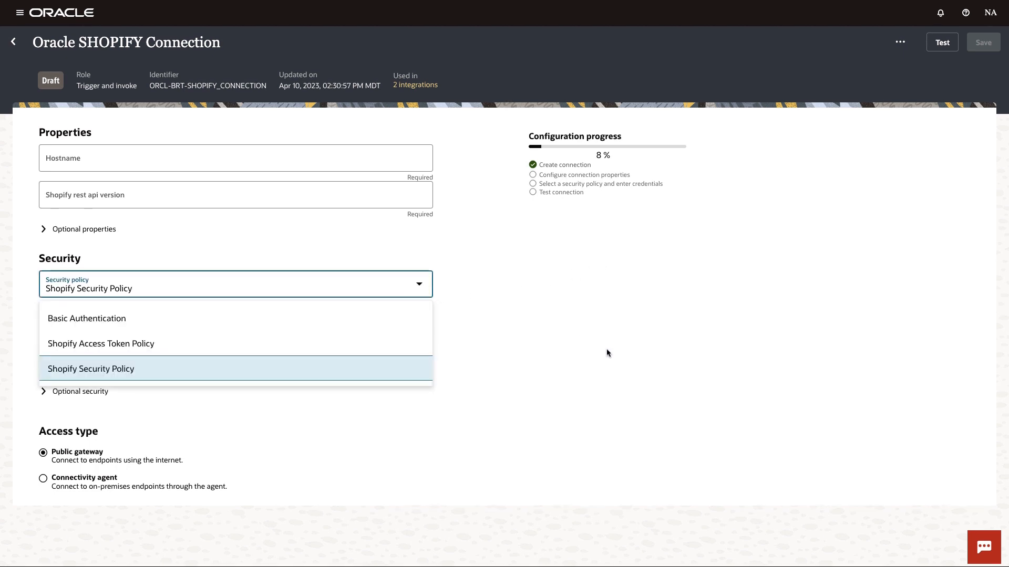
pyautogui.click(91, 369)
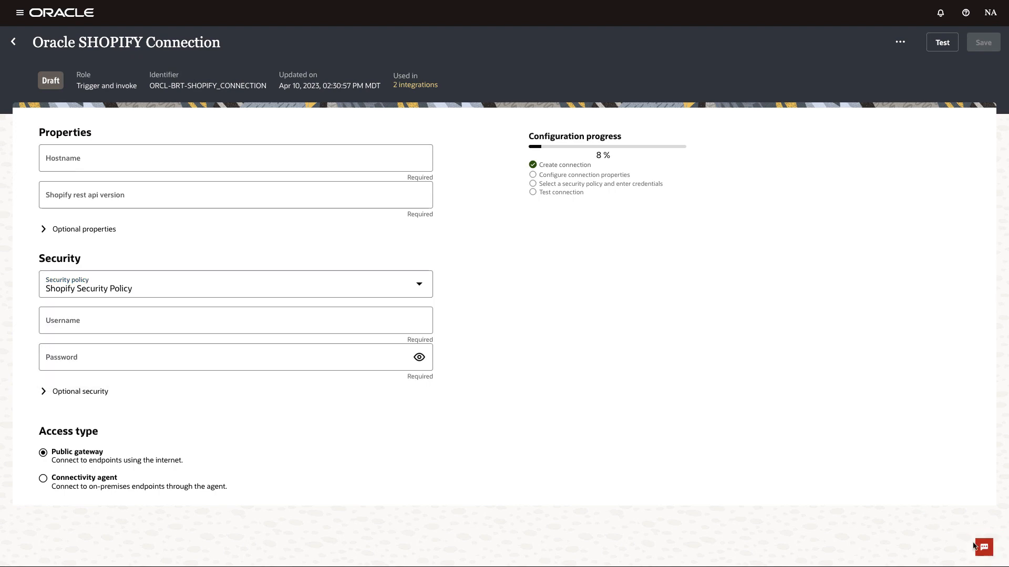
# Ask the Oracle Assistant how to configure a Shopify connection, then minimize the chat.
pyautogui.click(983, 548)
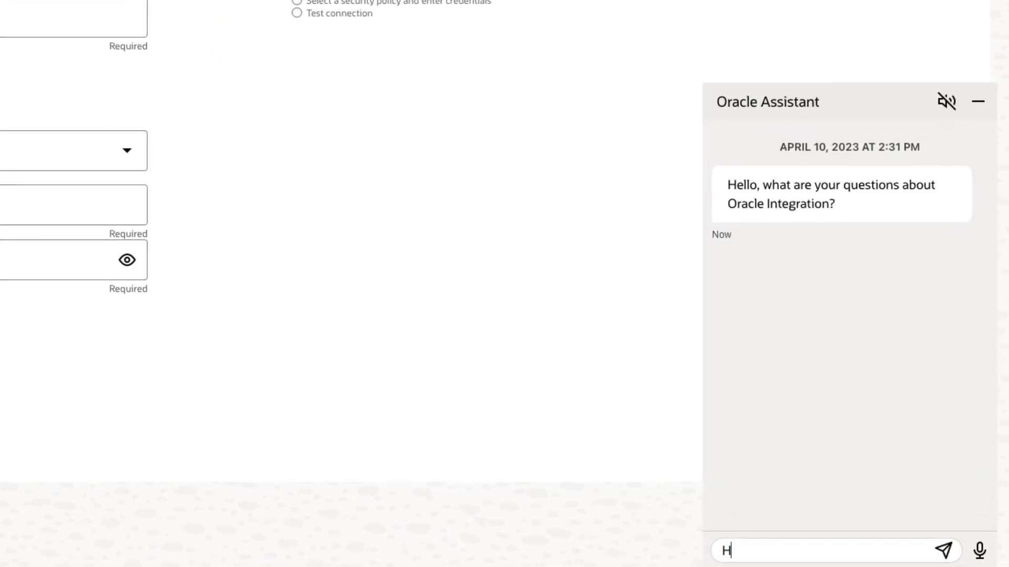
pyautogui.write('ow do I configure a Shopify connec')
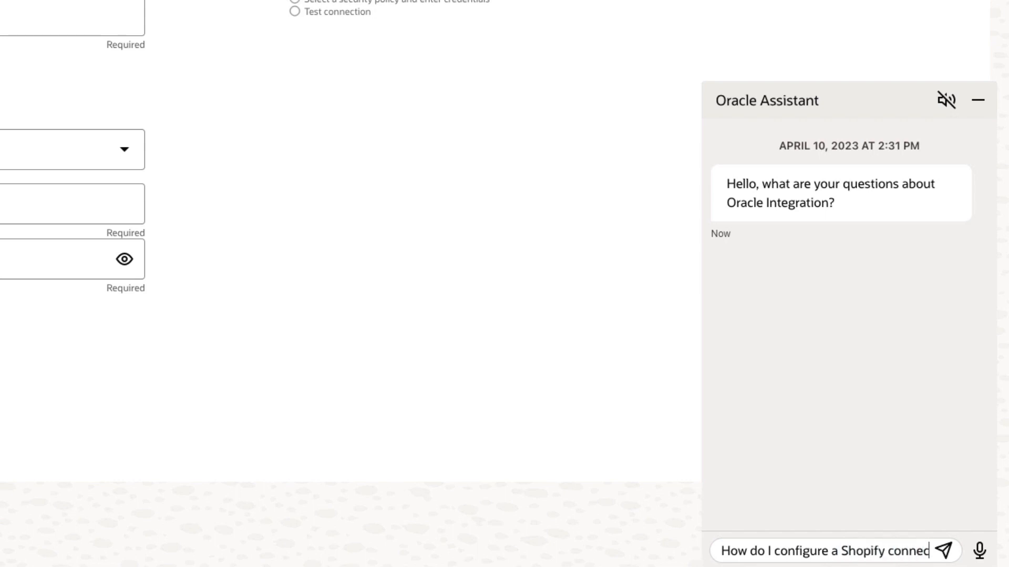
pyautogui.click(942, 552)
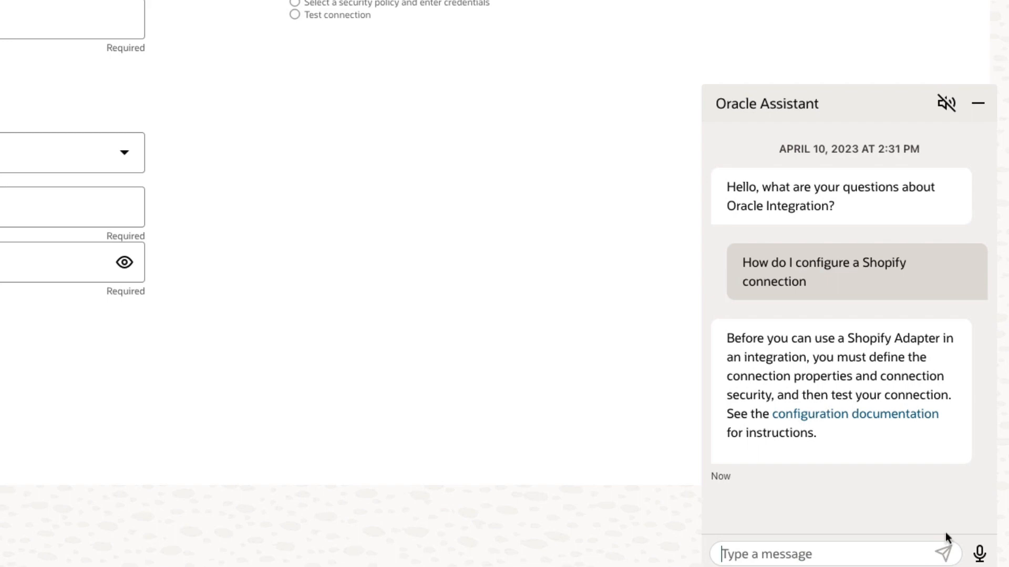
pyautogui.click(978, 104)
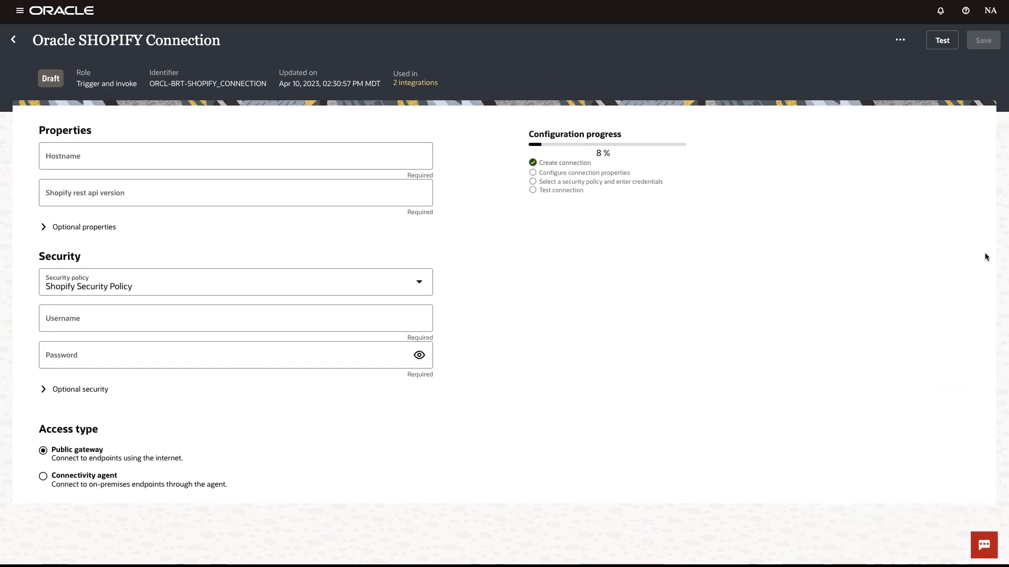
pyautogui.moveTo(13, 39)
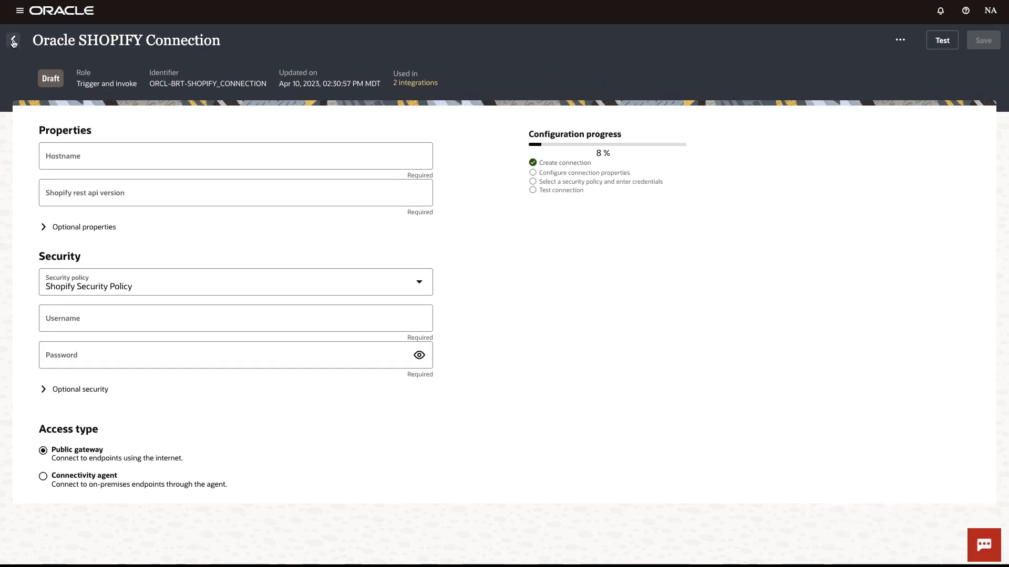
# Return to the accelerator overview and open the Oracle ERP Shopify PO2Order Fulfillment integration.
pyautogui.click(13, 40)
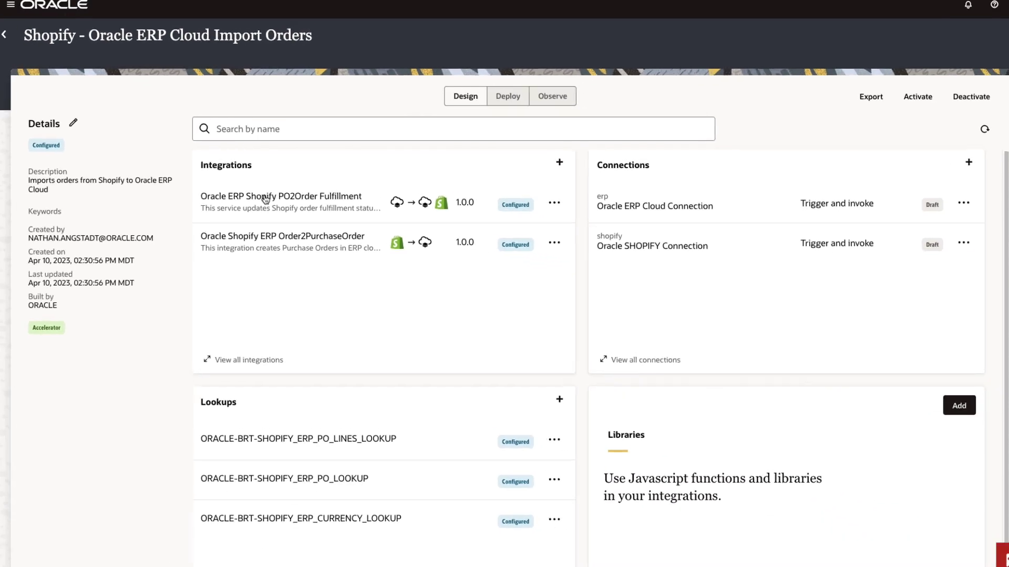
pyautogui.click(285, 196)
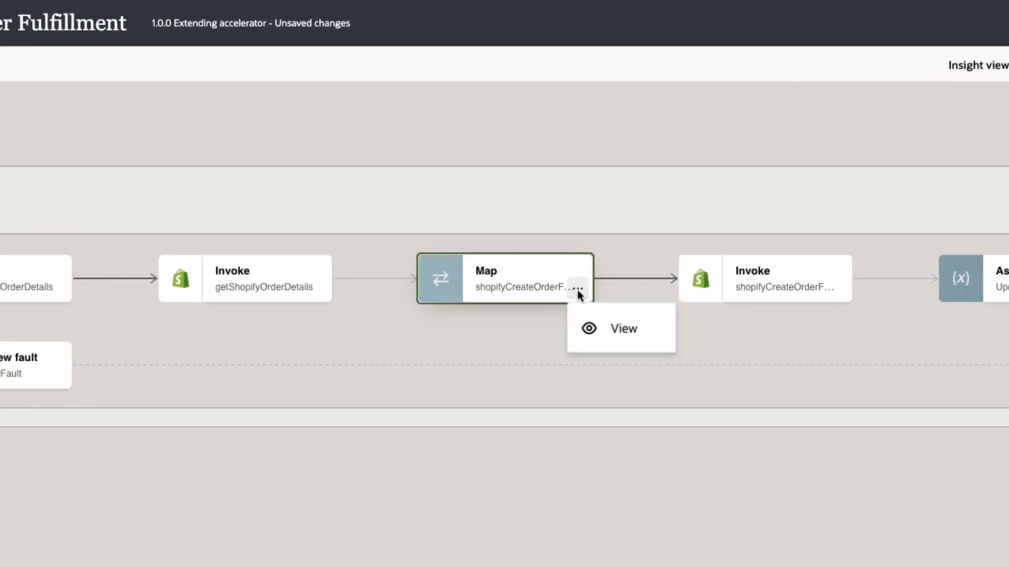
# View the shopifyCreateOrderFulfillment map with TemplateParameters and CreateNewFulfillmentReq expanded, then return to the flow.
pyautogui.click(621, 328)
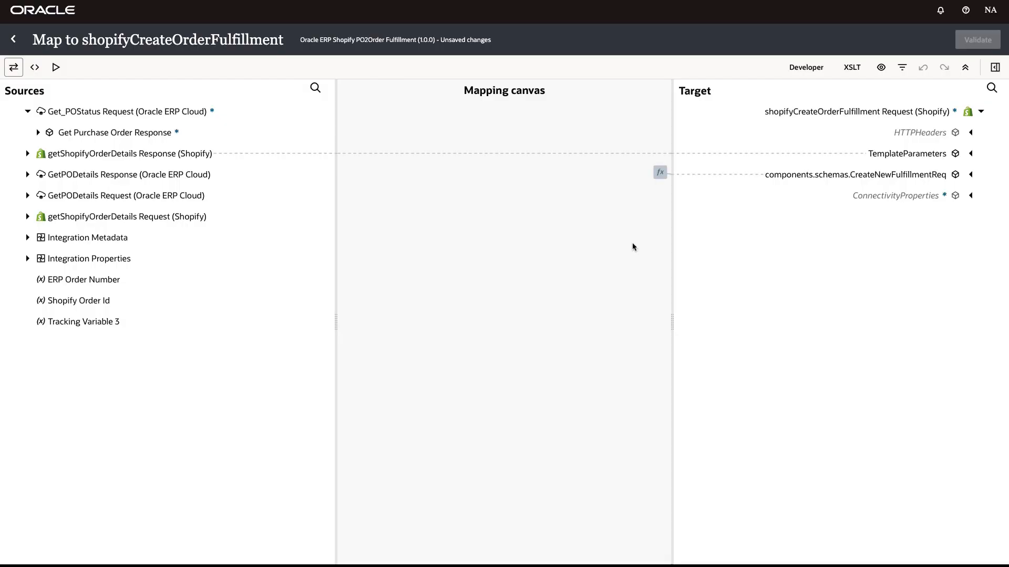
pyautogui.moveTo(973, 158)
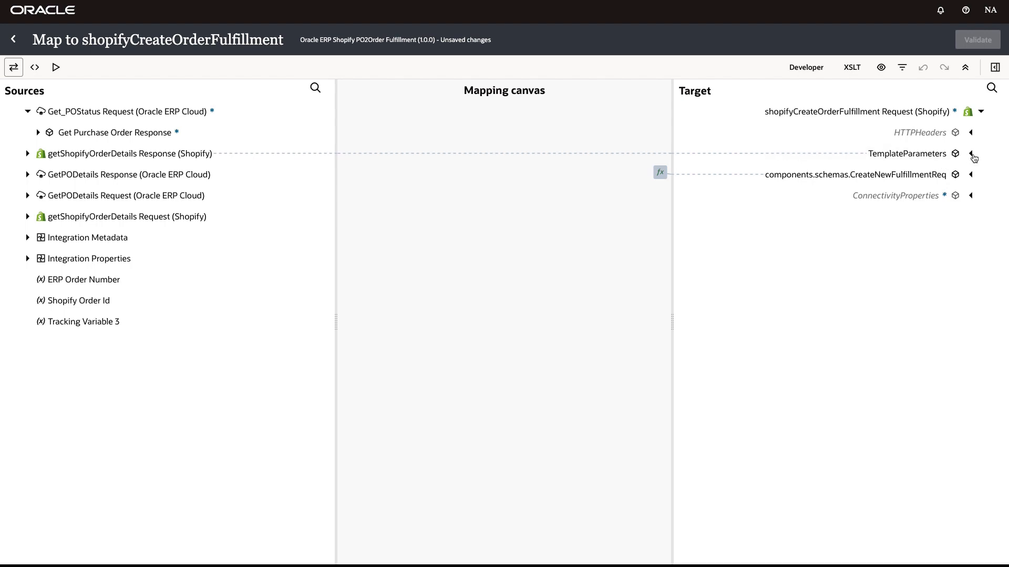
pyautogui.click(971, 153)
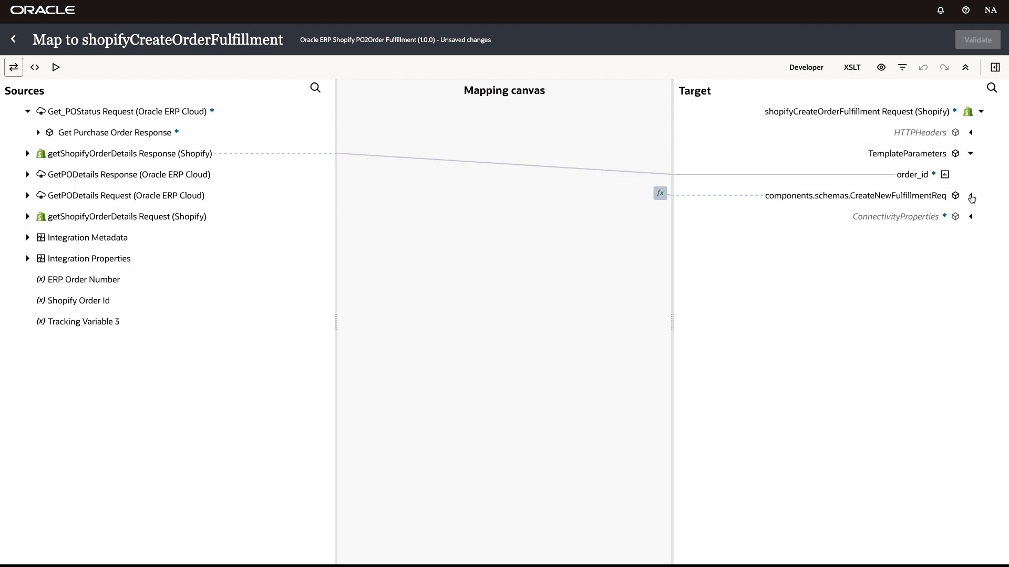
pyautogui.click(970, 196)
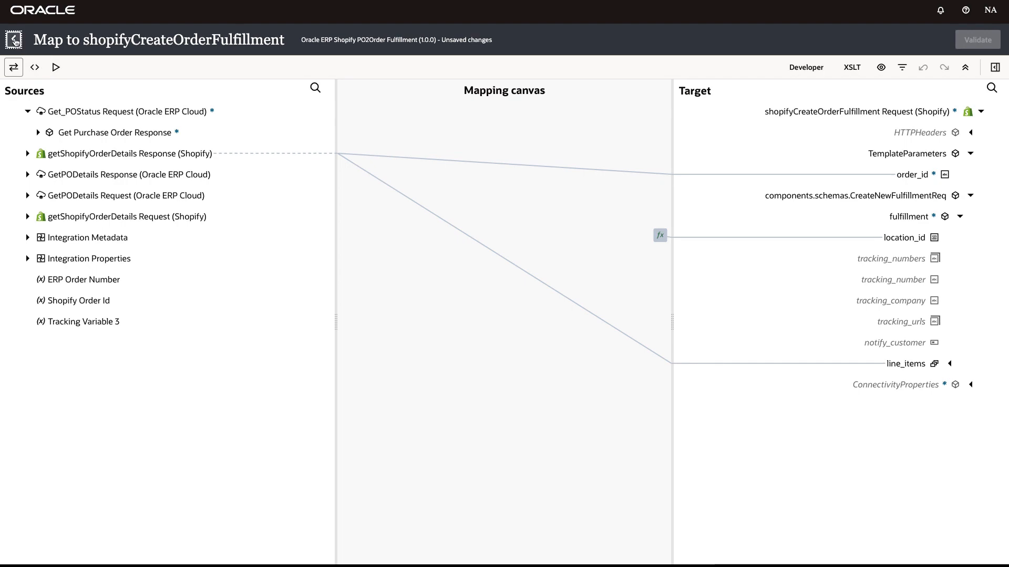
pyautogui.click(14, 40)
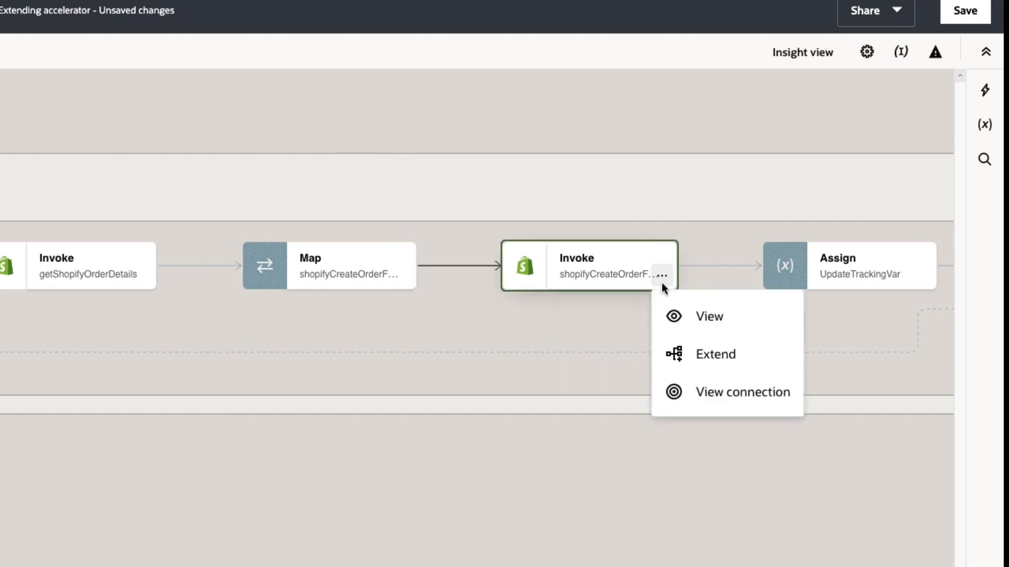
# Extend the flow at the fulfillment invoke with a notifyCustomer group holding a new data stitch.
pyautogui.click(713, 354)
pyautogui.write('notify')
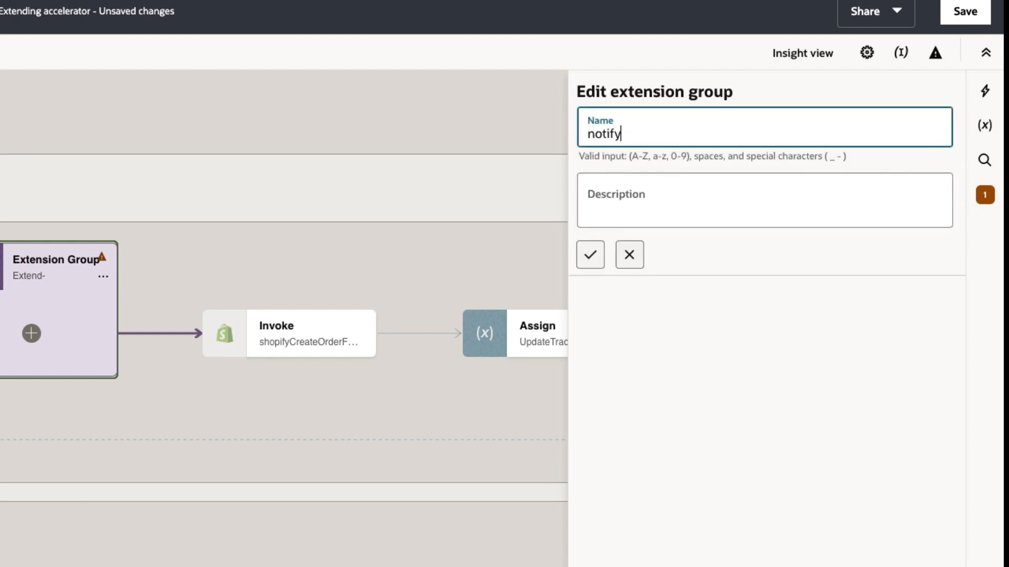
pyautogui.click(589, 254)
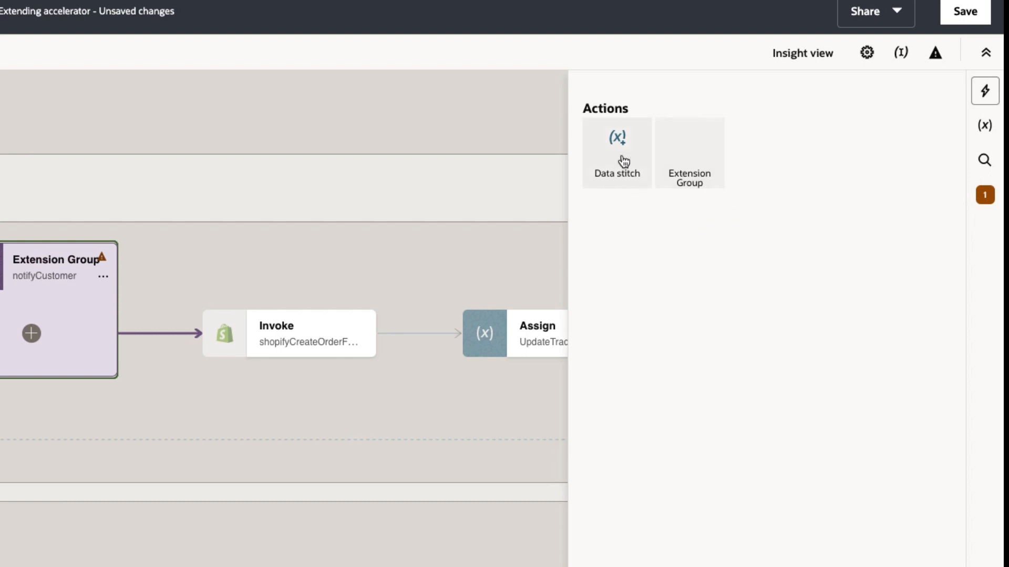
pyautogui.click(616, 139)
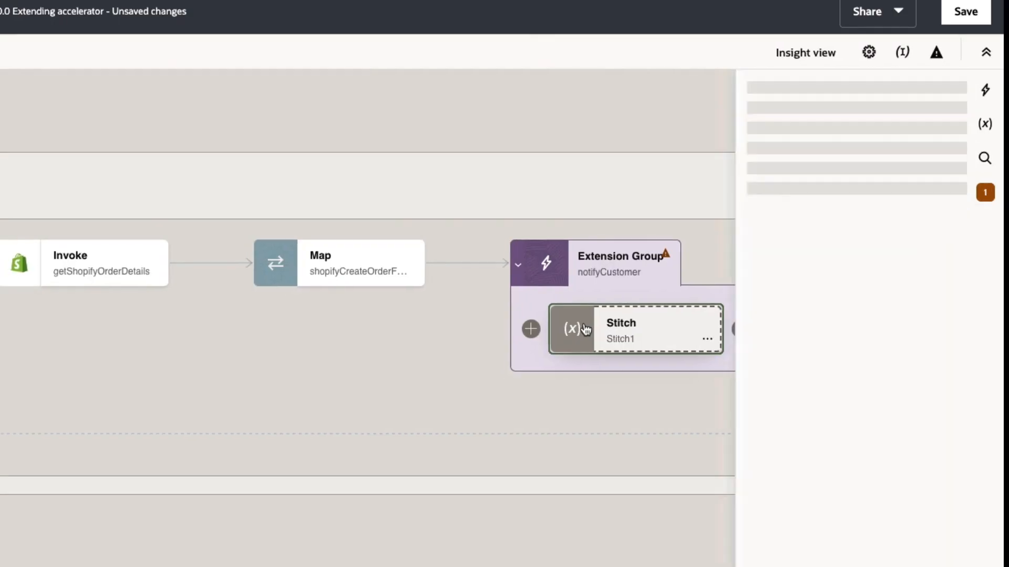
# Set the stitch variable to notify_customer found via 'notify' search and assign it true() from Boolean functions.
pyautogui.click(635, 328)
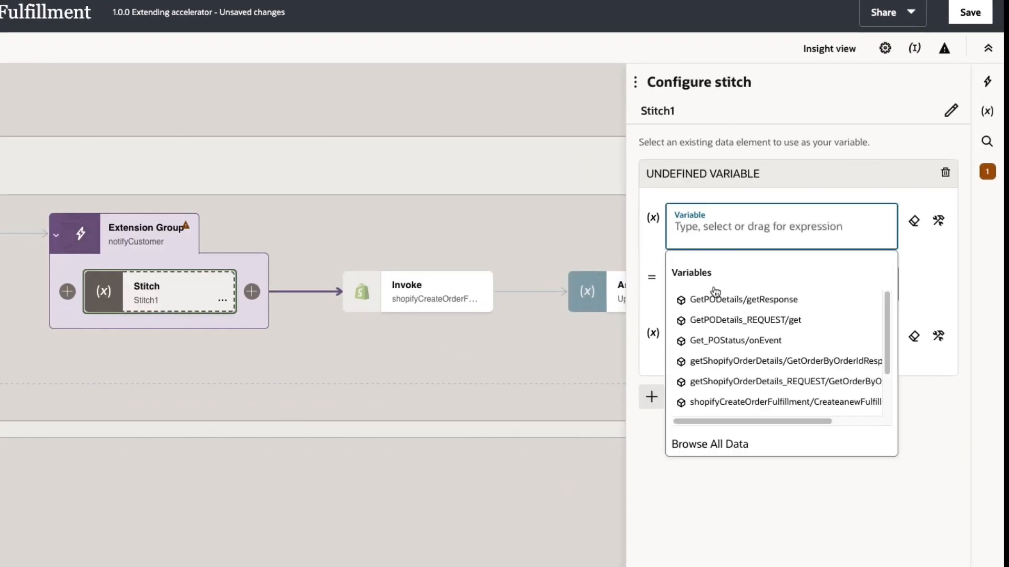
pyautogui.click(709, 443)
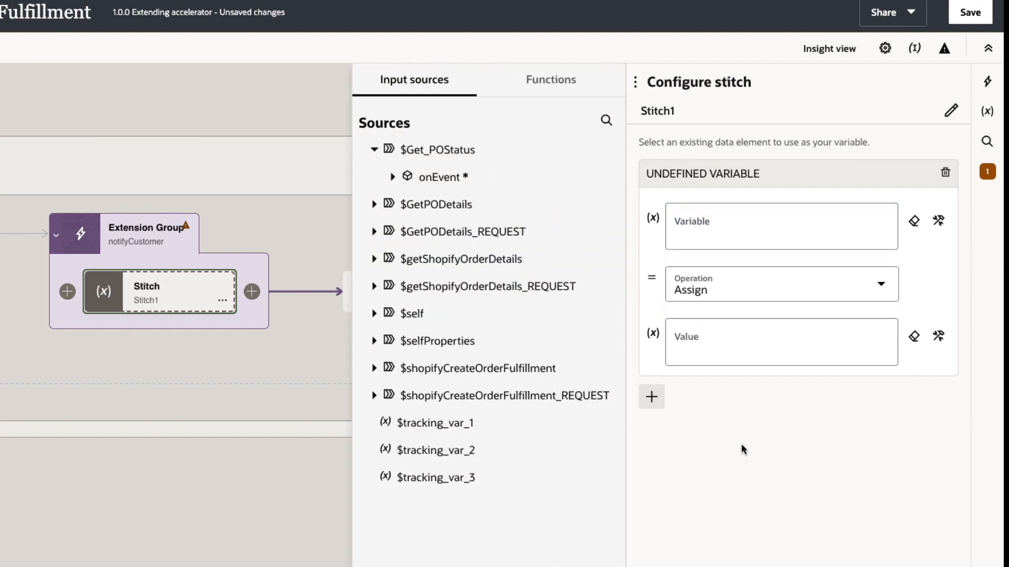
pyautogui.click(605, 120)
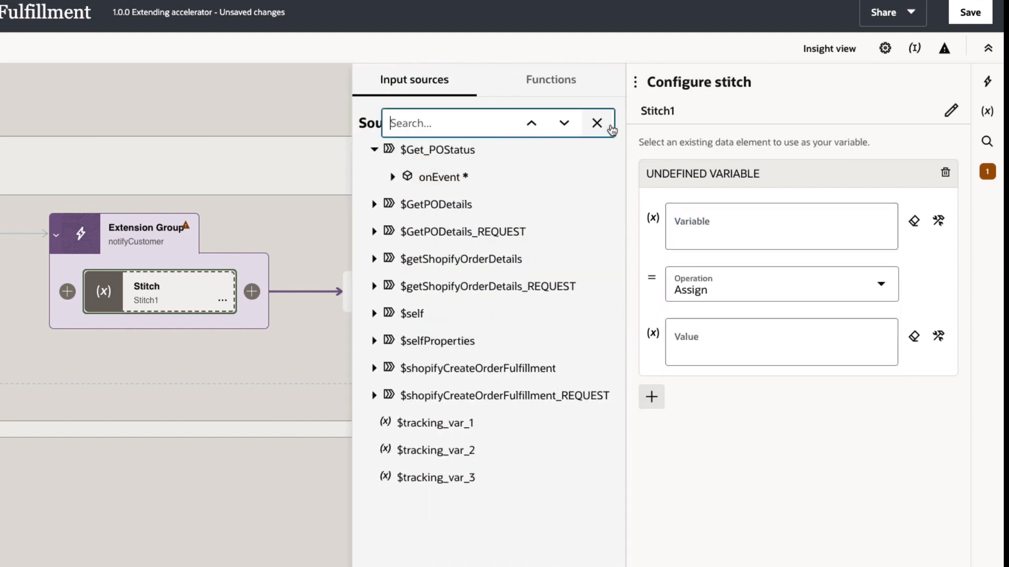
pyautogui.write('notify')
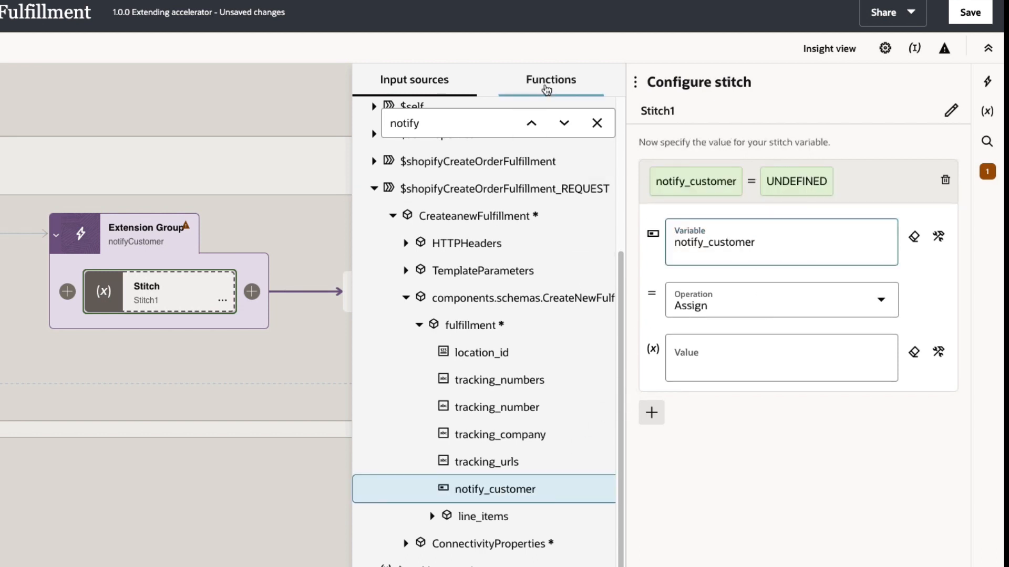
pyautogui.click(550, 79)
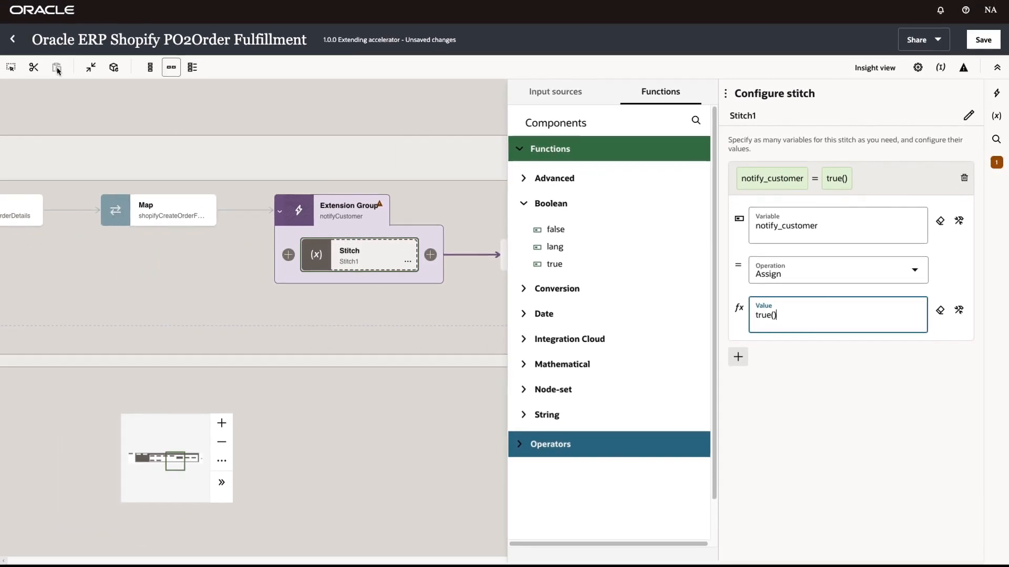
# Save changes and exit the integration, returning to the Recipes and accelerators list.
pyautogui.click(12, 39)
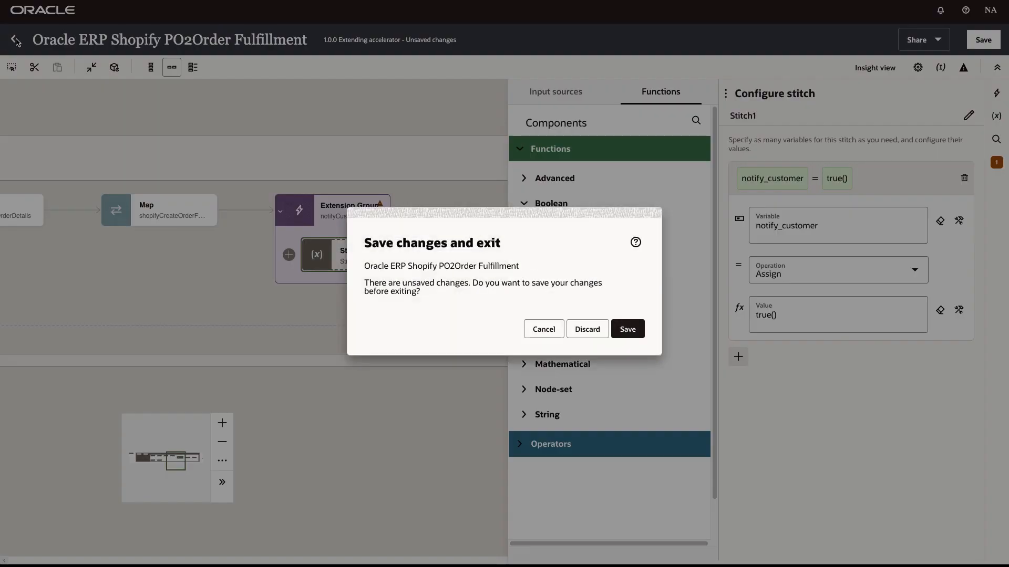
pyautogui.click(586, 329)
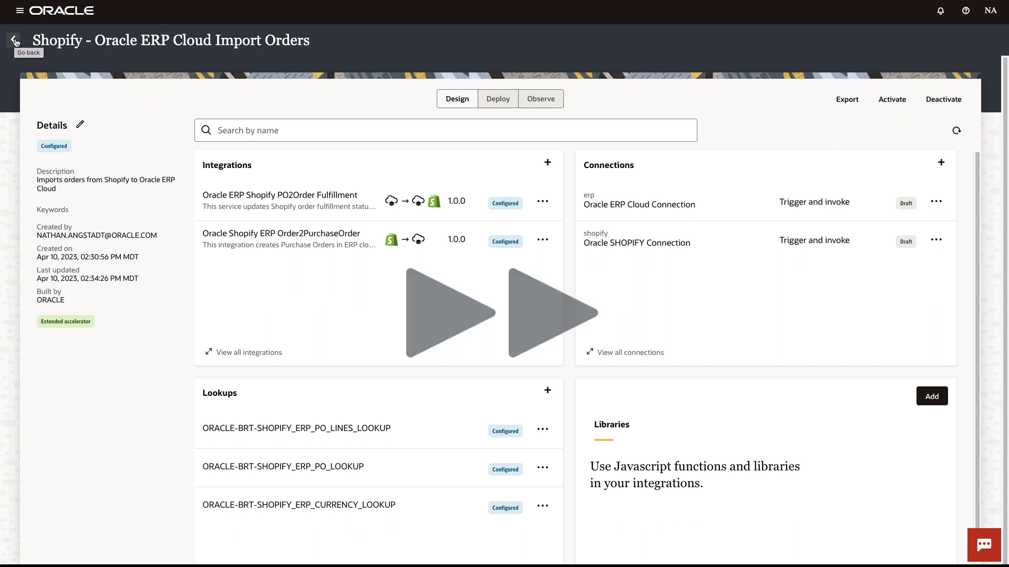
pyautogui.click(13, 41)
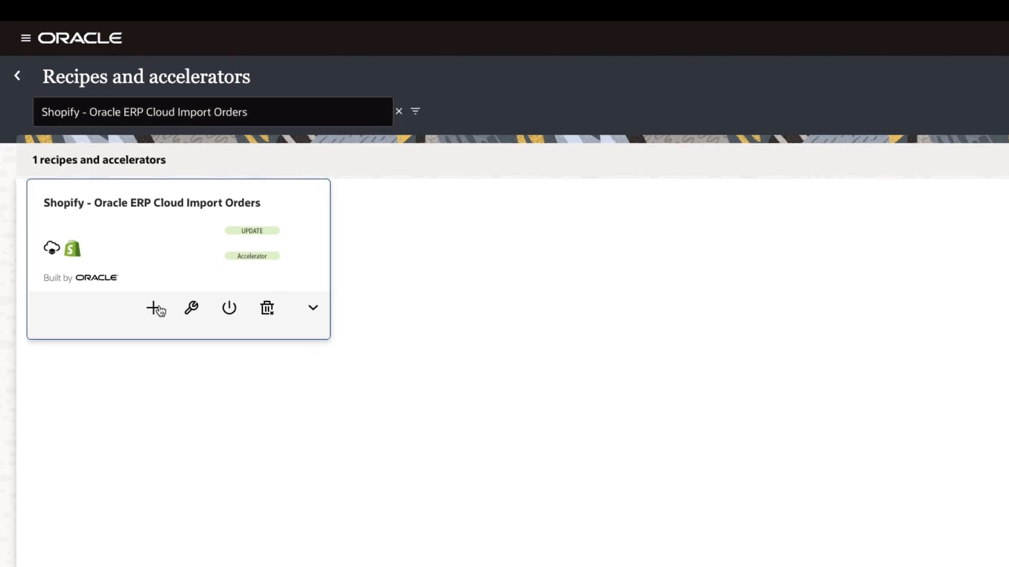
# Install accelerator update version 01.00.0001 from the card's install option.
pyautogui.click(156, 308)
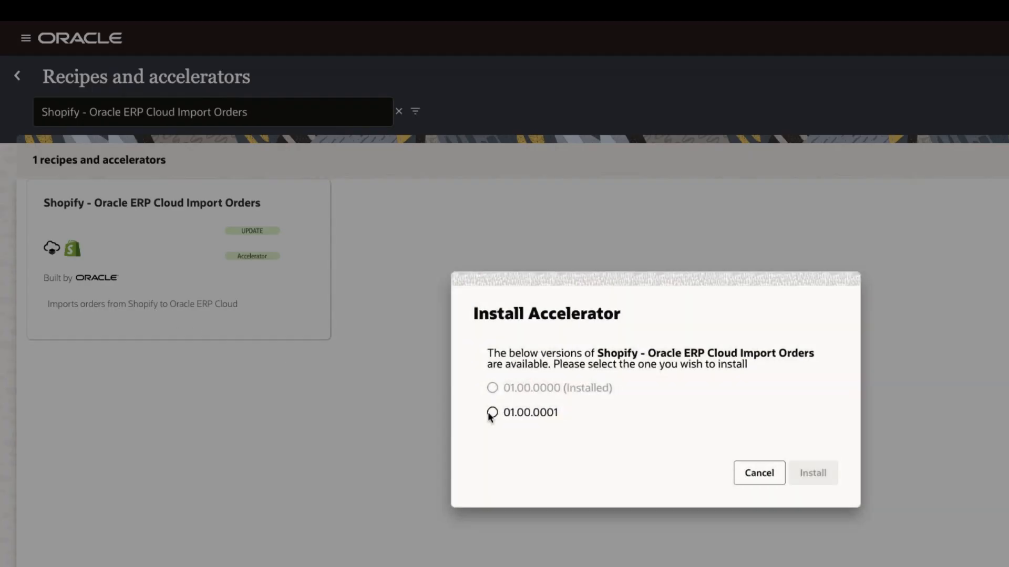
pyautogui.click(758, 473)
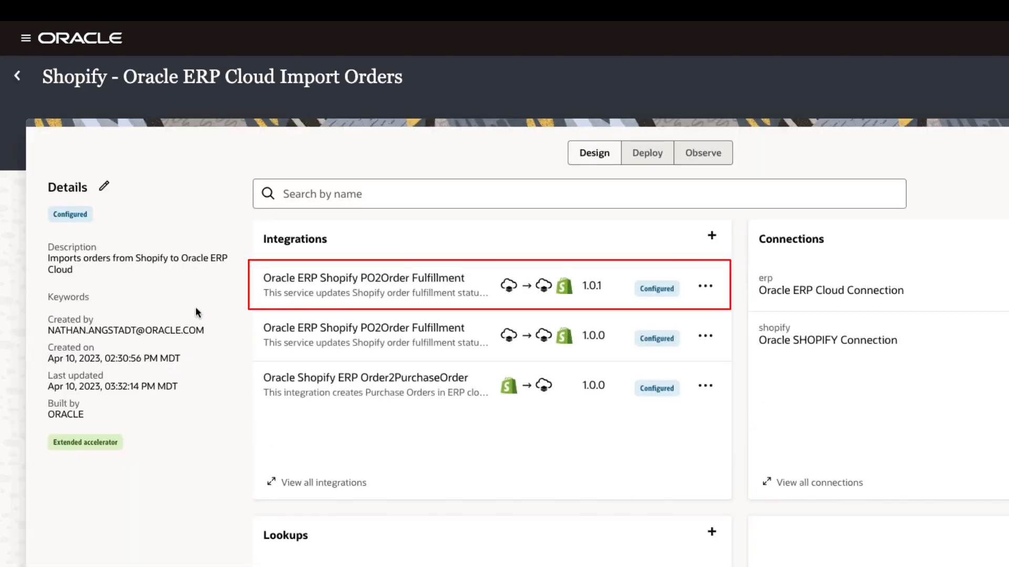
pyautogui.moveTo(350, 278)
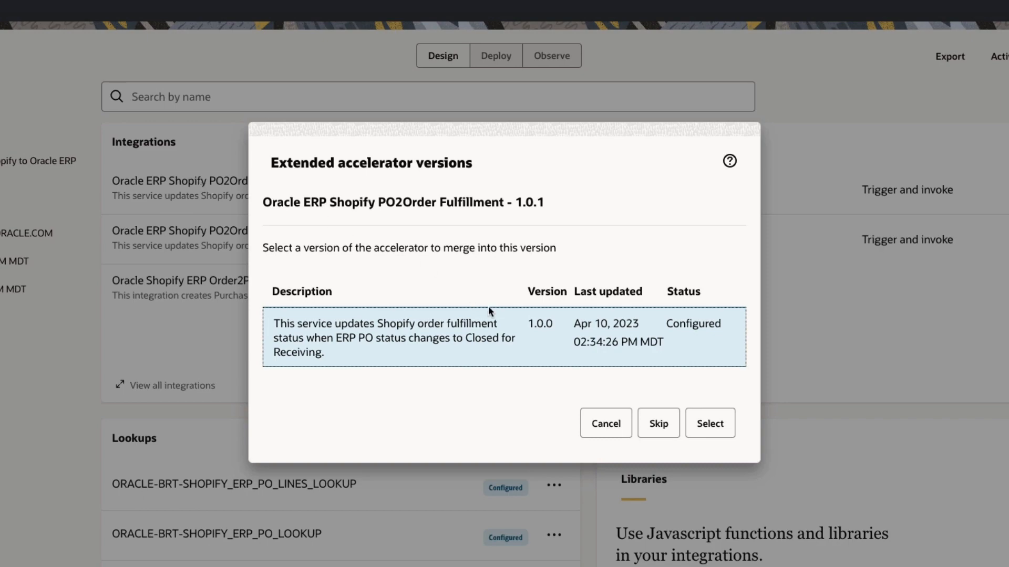
# Select the 1.0.0 extensions to merge, then open the 1.0.1 PO2Order Fulfillment integration.
pyautogui.click(709, 423)
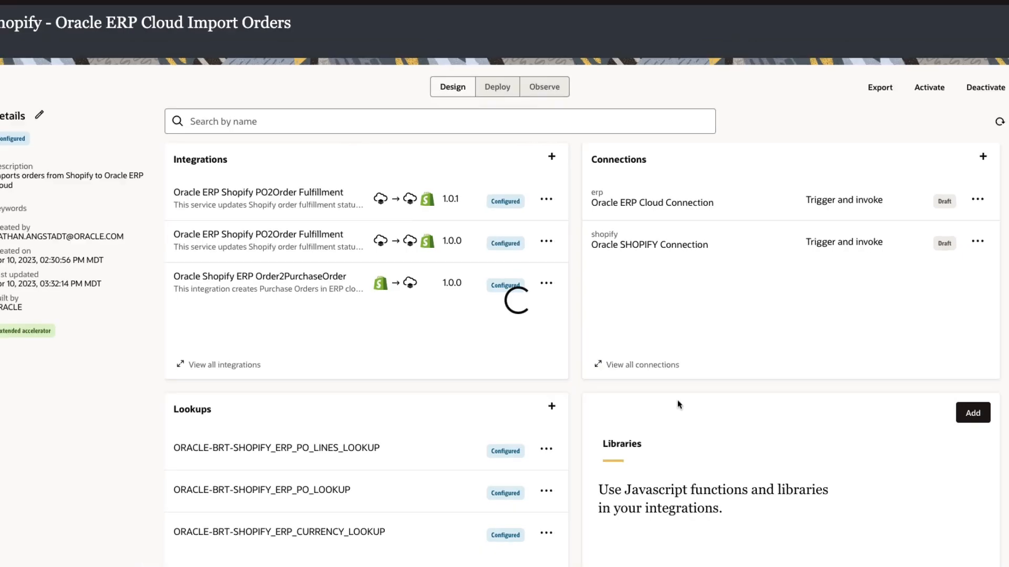
pyautogui.click(258, 197)
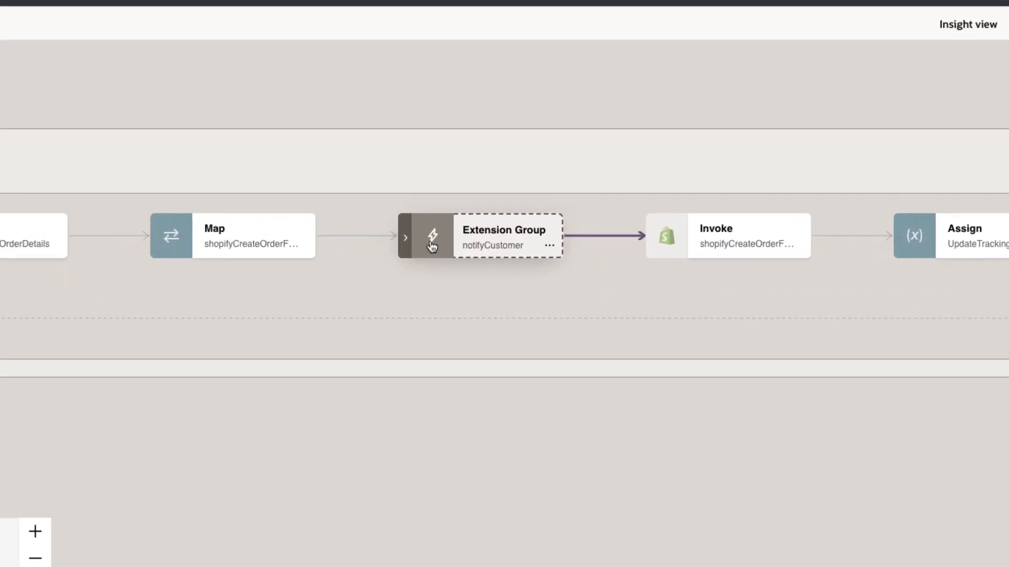
# Expand the merged notifyCustomer group and confirm Stitch1 still assigns true() to notify_customer.
pyautogui.click(406, 238)
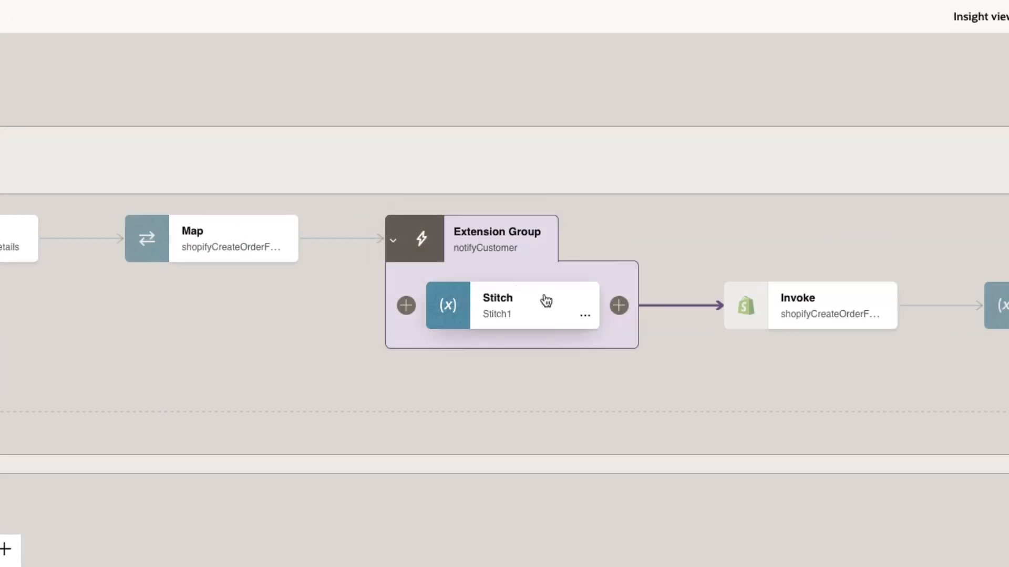
pyautogui.click(533, 306)
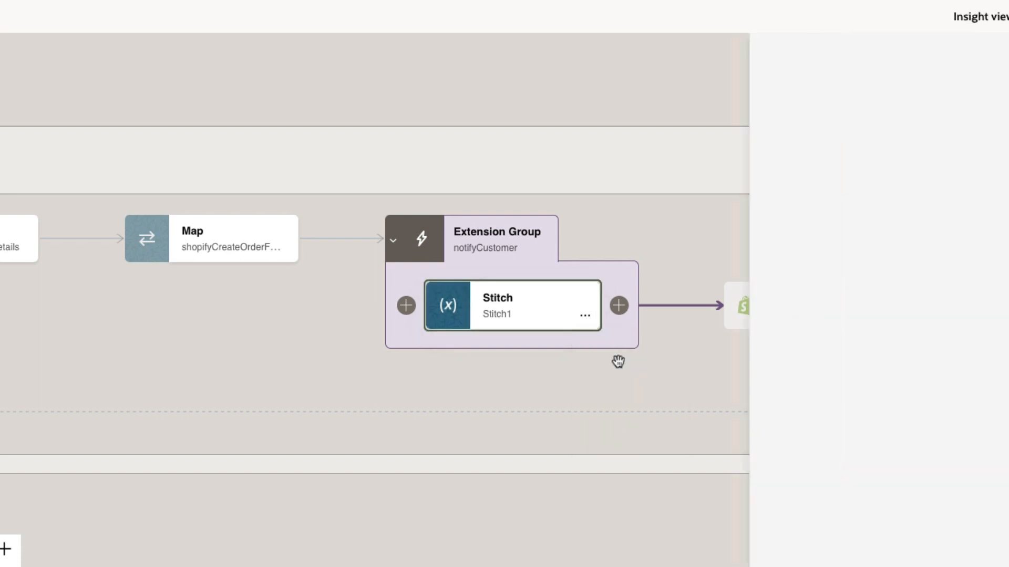
pyautogui.click(512, 306)
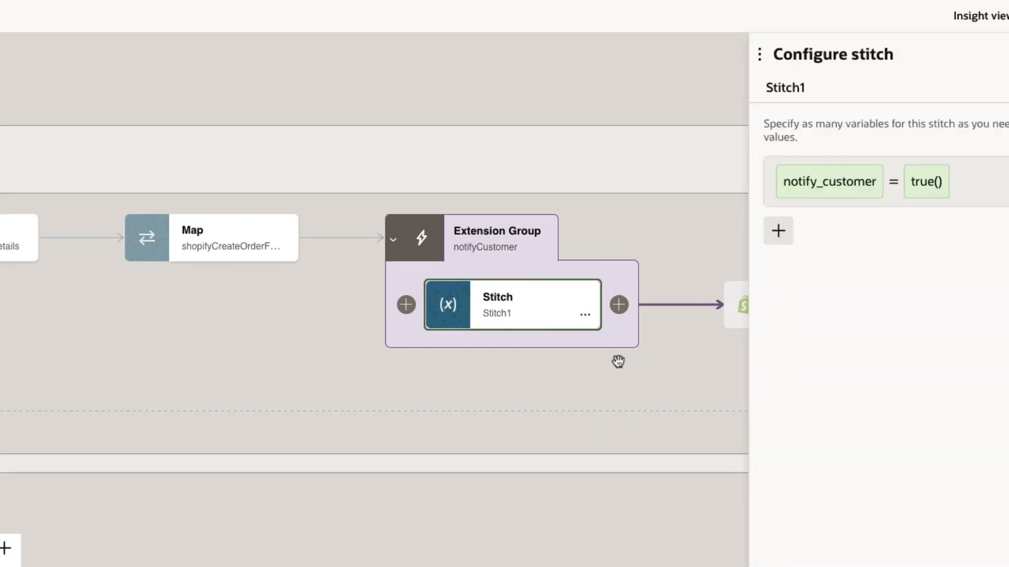